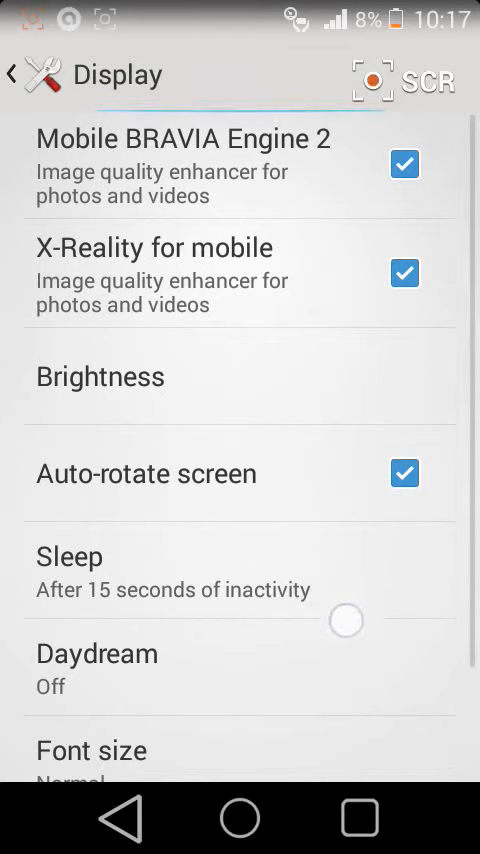
Step: Scroll down the Display settings past Mobile BRAVIA Engine 2
{"action": "scroll", "scroll_direction": "down", "scroll_amount": 3}
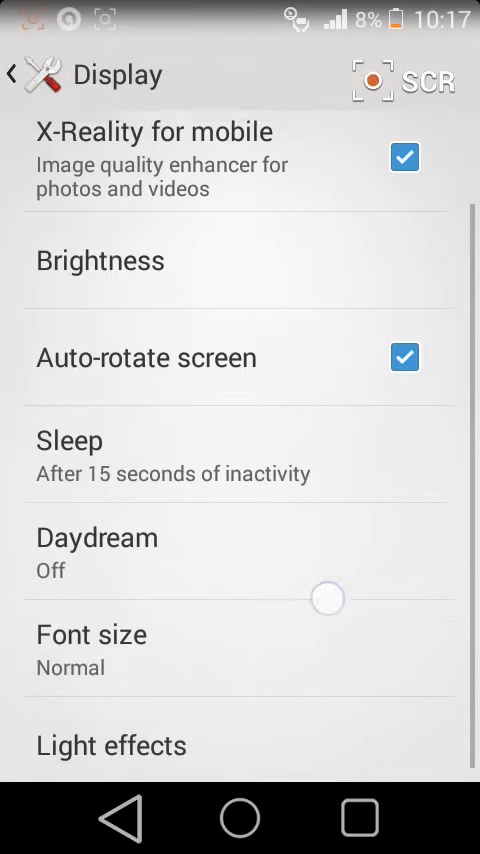
{"action": "scroll", "scroll_direction": "down", "scroll_amount": 3}
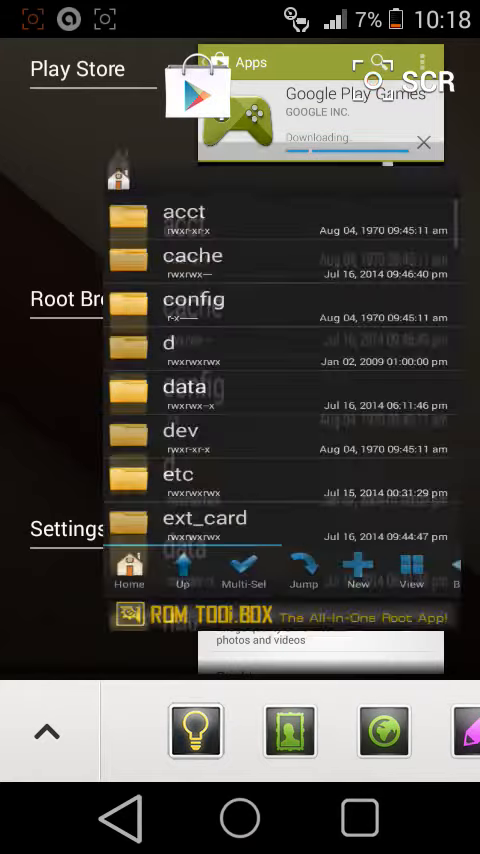
Step: Browse sdcard/Download/sony Xperia/system to view its app and lib folders
{"action": "scroll", "scroll_direction": "down", "scroll_amount": 3}
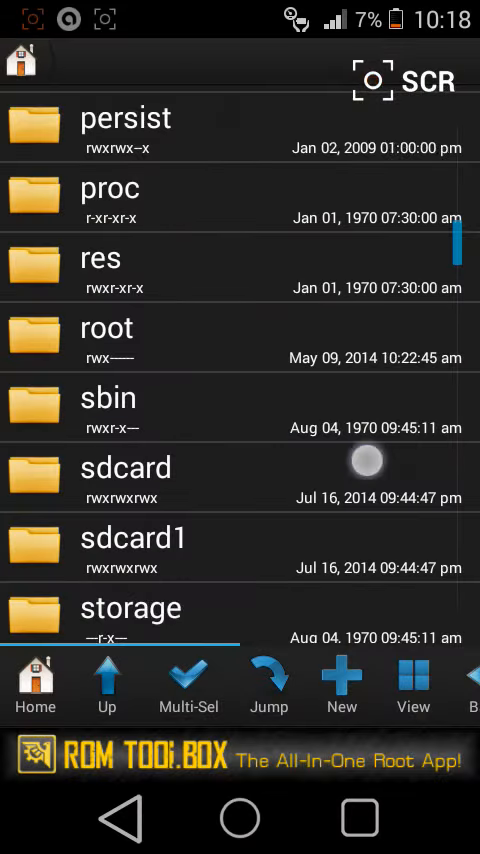
{"action": "left_click", "coordinate": [126, 477]}
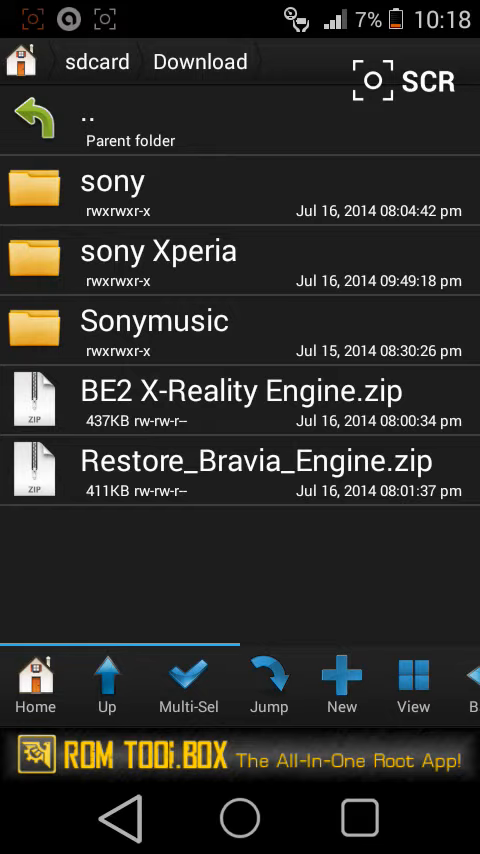
{"action": "left_click", "coordinate": [158, 251]}
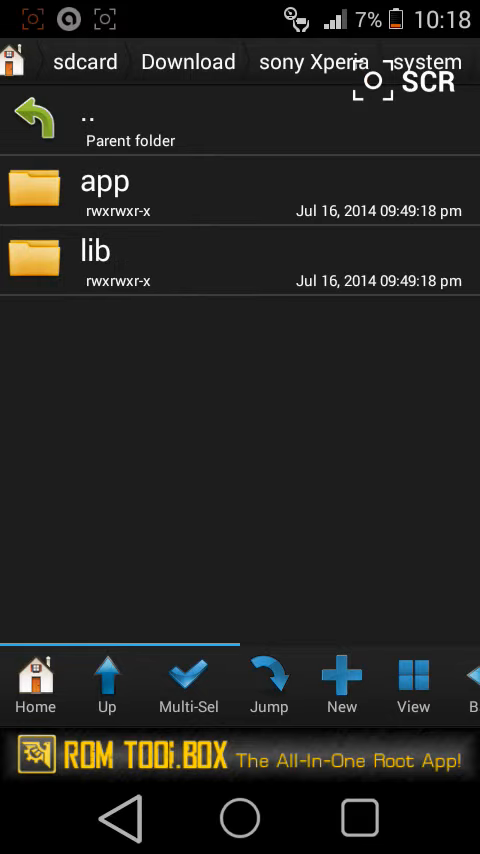
{"action": "left_click", "coordinate": [104, 182]}
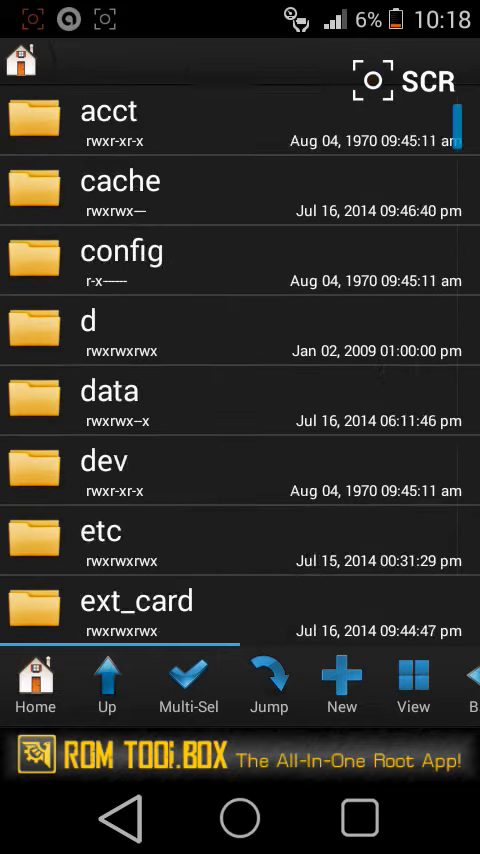
Step: Open the phone's /system/app folder and scroll through its installed apk files
{"action": "scroll", "scroll_direction": "down", "scroll_amount": 3}
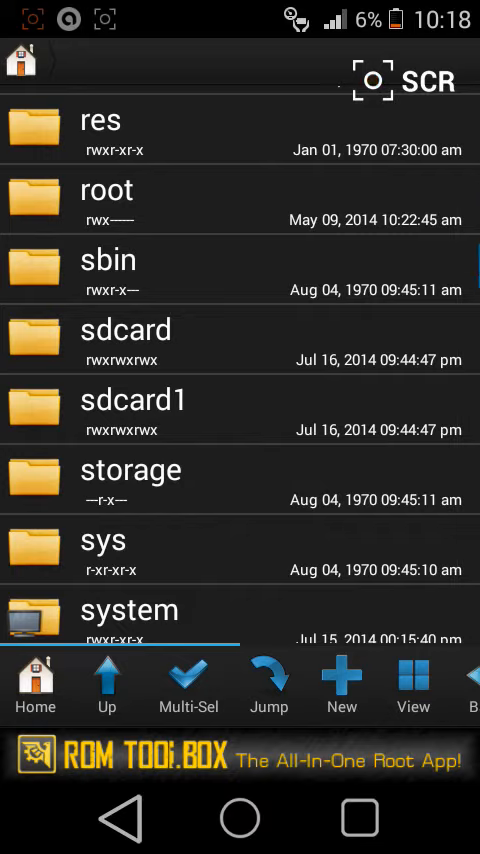
{"action": "left_click", "coordinate": [130, 610]}
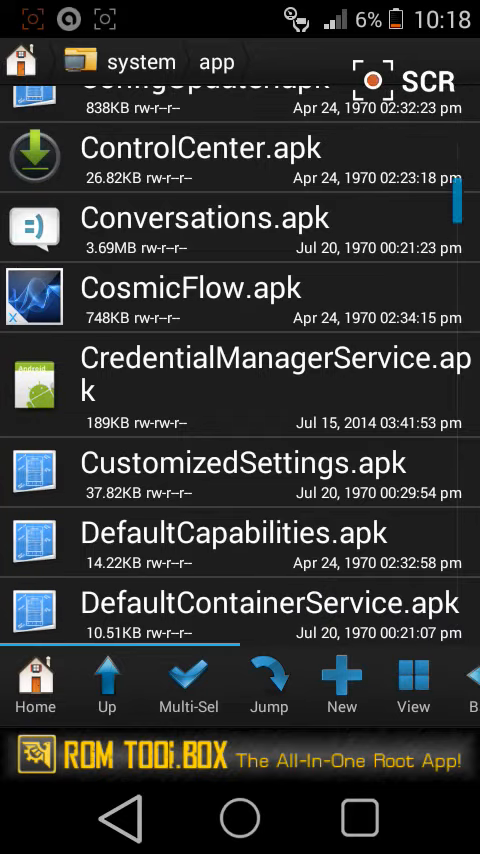
{"action": "scroll", "scroll_direction": "down", "scroll_amount": 3}
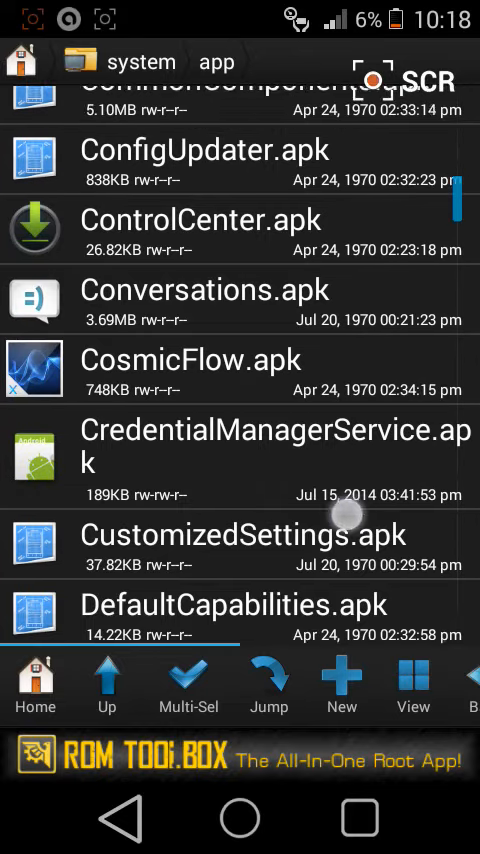
{"action": "scroll", "scroll_direction": "down", "scroll_amount": 3}
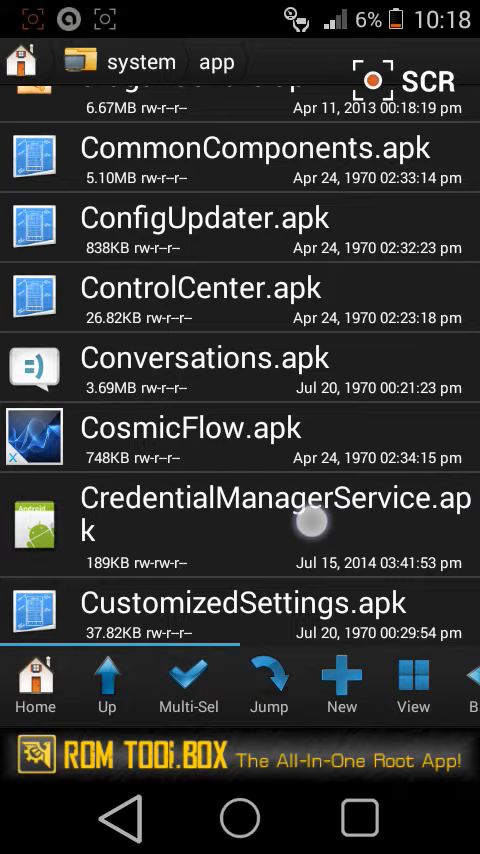
{"action": "left_click", "coordinate": [240, 525]}
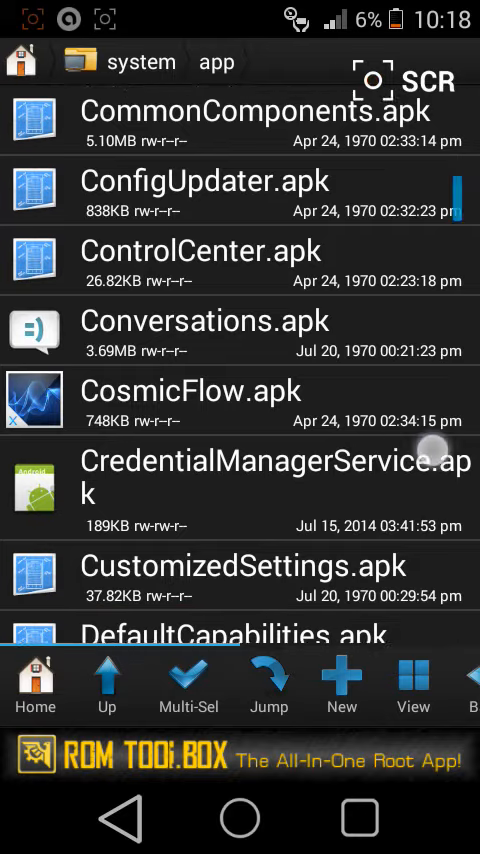
{"action": "scroll", "scroll_direction": "down", "scroll_amount": 3}
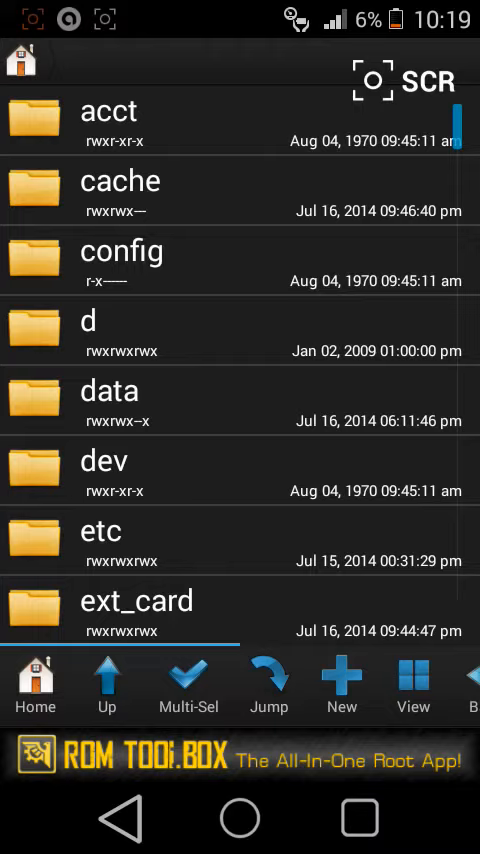
{"action": "scroll", "scroll_direction": "down", "scroll_amount": 3}
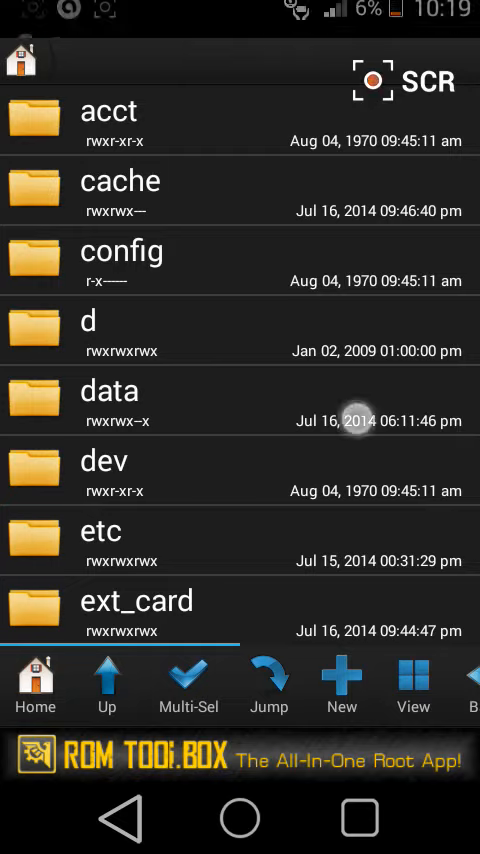
{"action": "scroll", "scroll_direction": "down", "scroll_amount": 3}
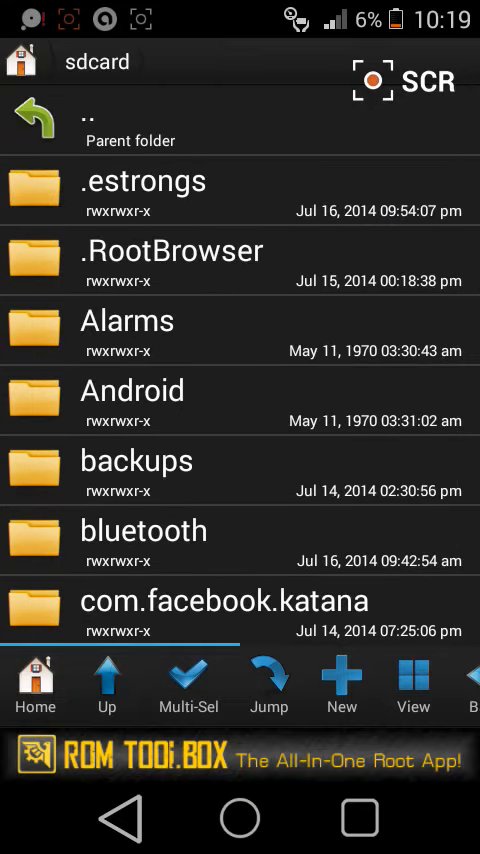
Step: Multi-select the .so files in sony Xperia's system/lib and copy them
{"action": "scroll", "scroll_direction": "down", "scroll_amount": 3}
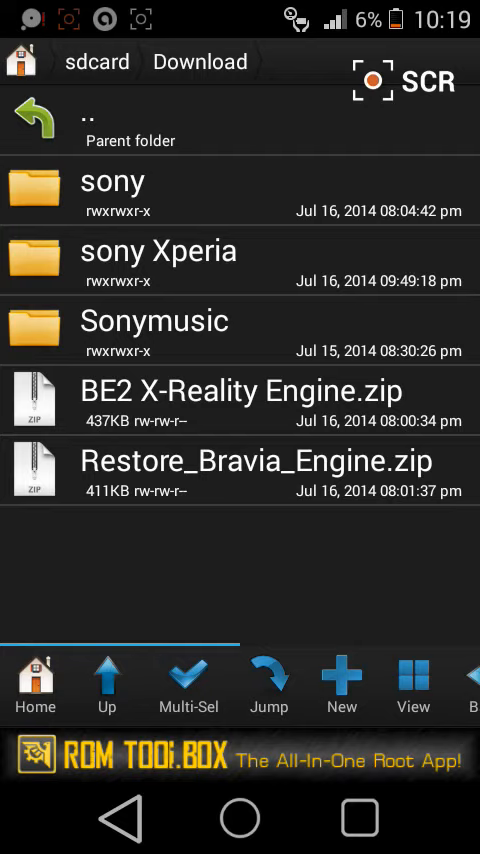
{"action": "left_click", "coordinate": [158, 250]}
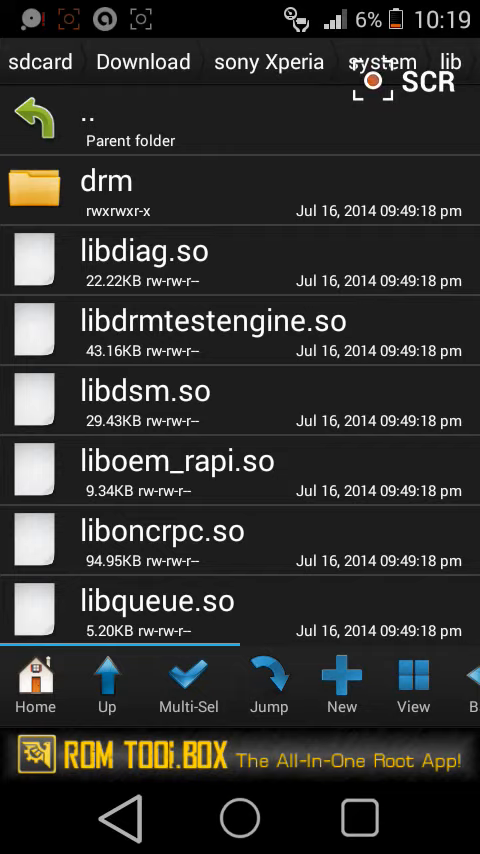
{"action": "left_click", "coordinate": [187, 685]}
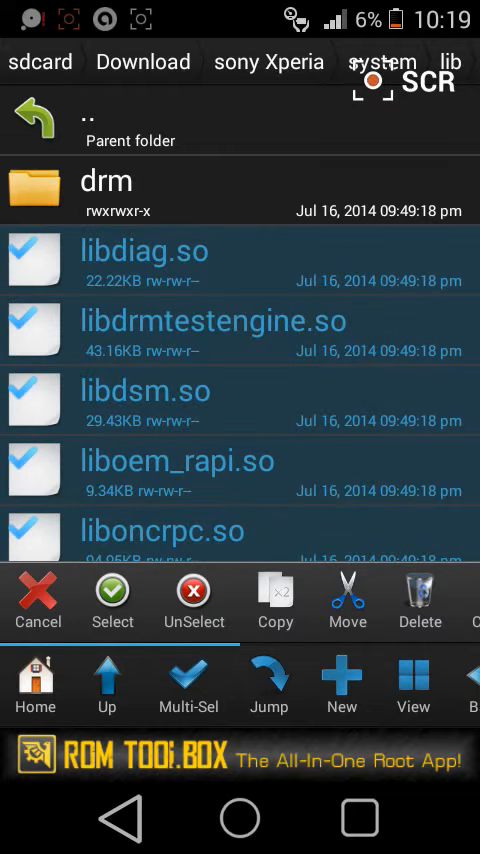
{"action": "left_click", "coordinate": [38, 600]}
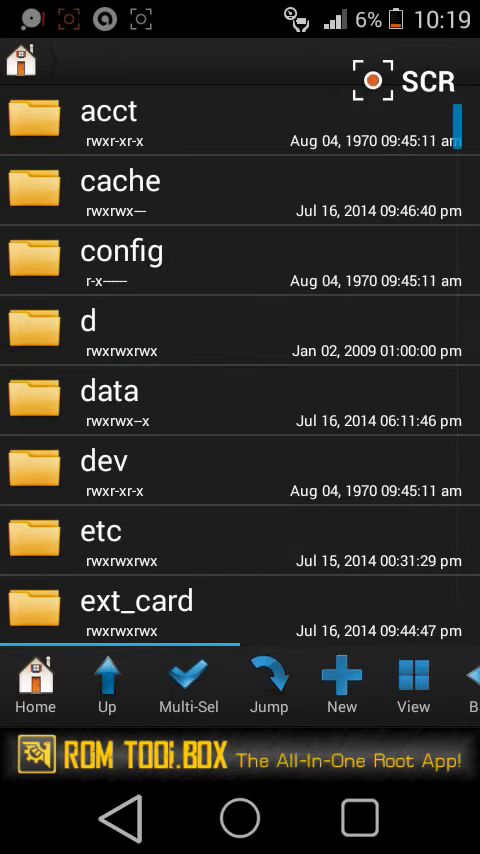
Step: Browse from sdcard to sony Xperia's system/lib/drm holding libdrmtestengine.so
{"action": "scroll", "scroll_direction": "down", "scroll_amount": 3}
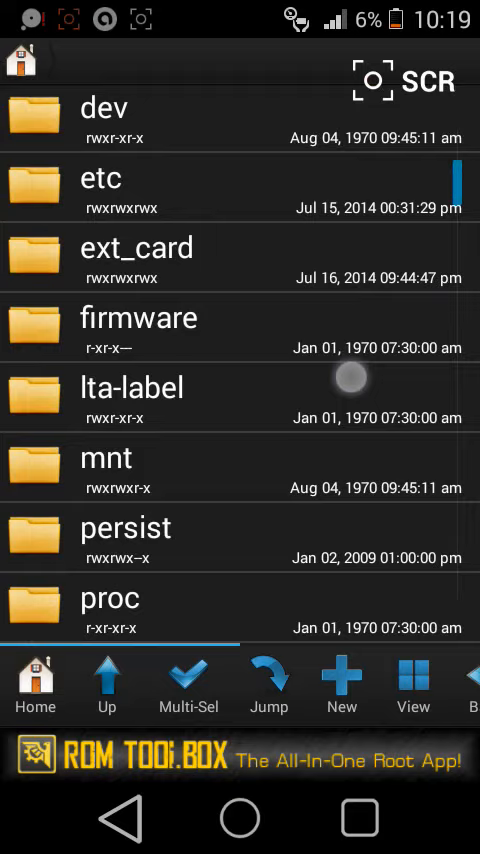
{"action": "scroll", "scroll_direction": "down", "scroll_amount": 3}
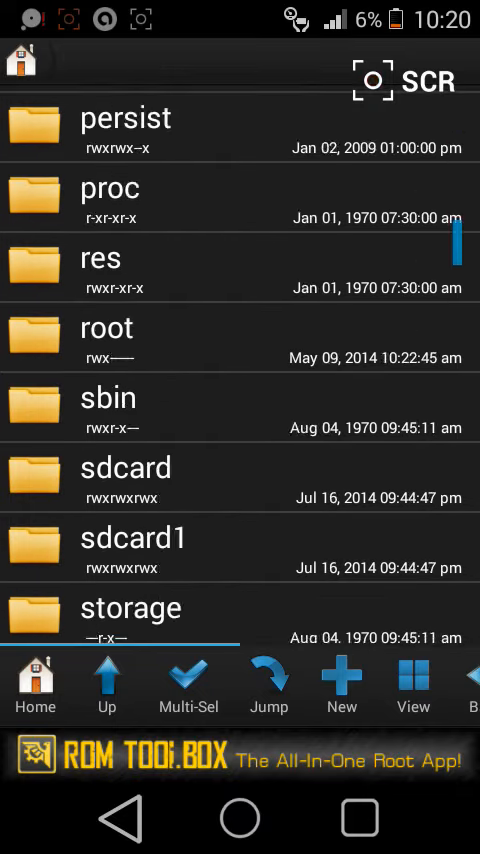
{"action": "left_click", "coordinate": [126, 478]}
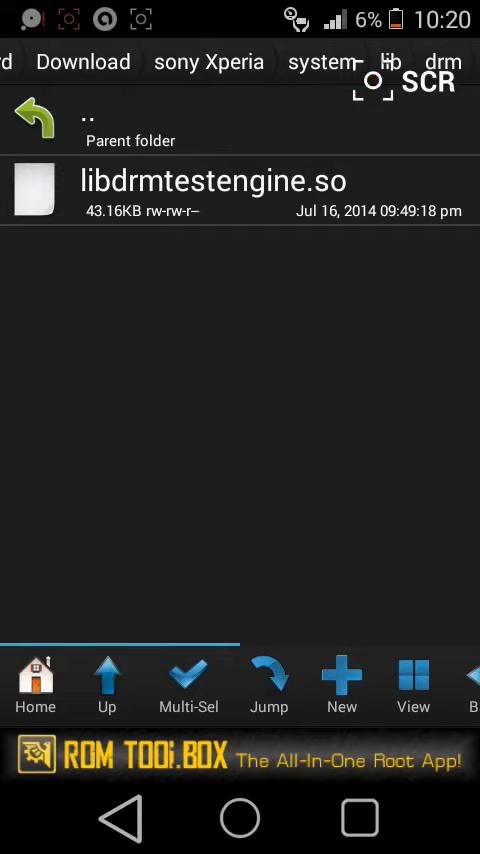
Step: Go Home and open the phone's /system/lib folder containing drm
{"action": "left_click", "coordinate": [35, 685]}
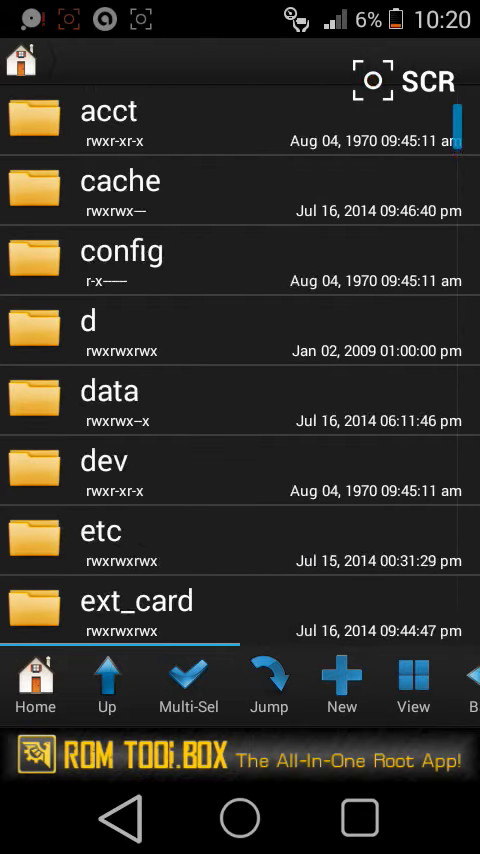
{"action": "scroll", "scroll_direction": "down", "scroll_amount": 3}
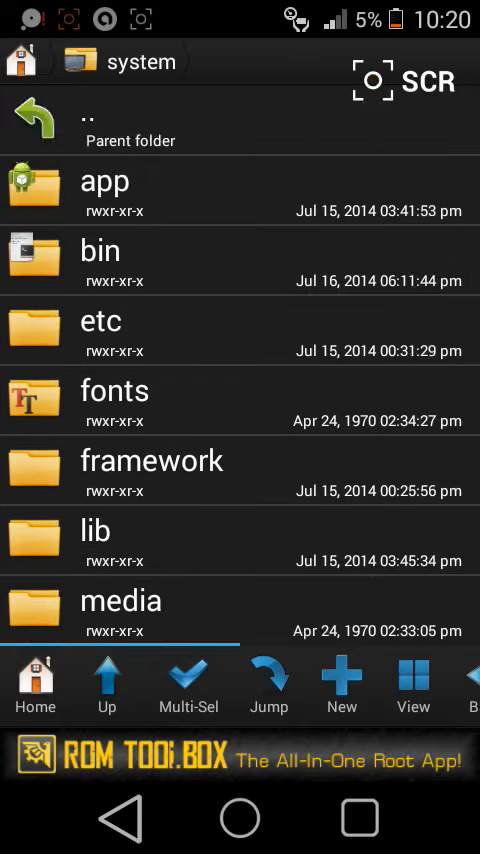
{"action": "scroll", "scroll_direction": "down", "scroll_amount": 3}
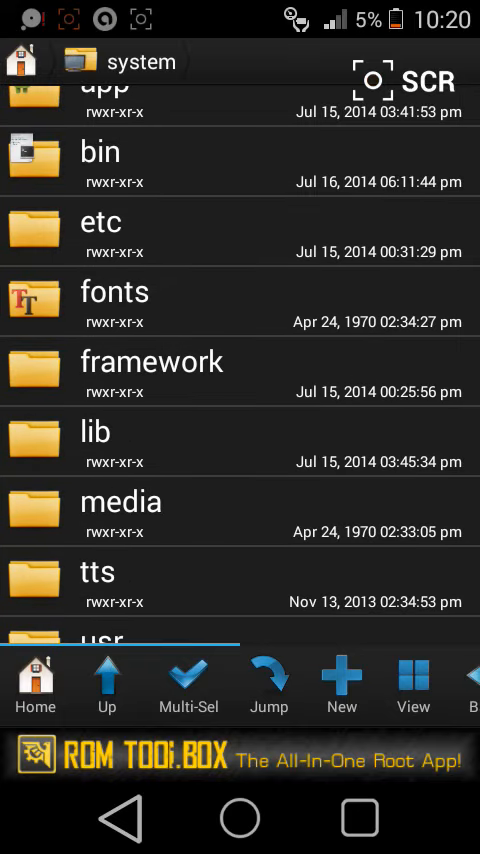
{"action": "left_click", "coordinate": [96, 432]}
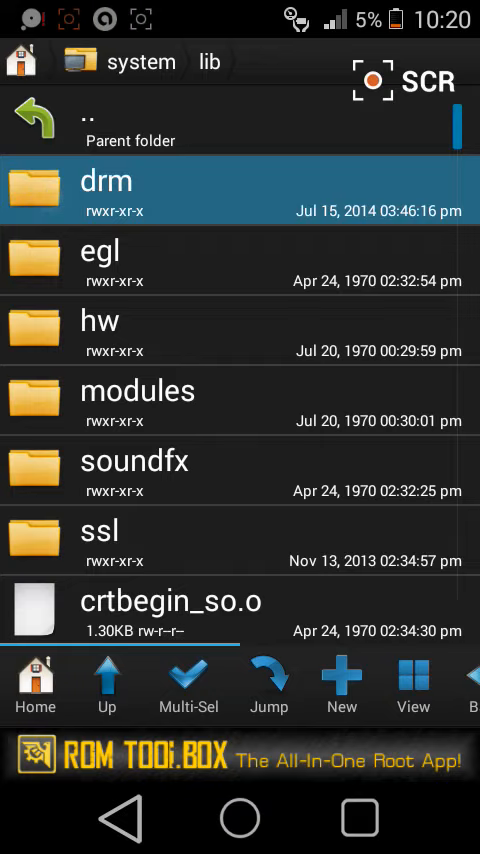